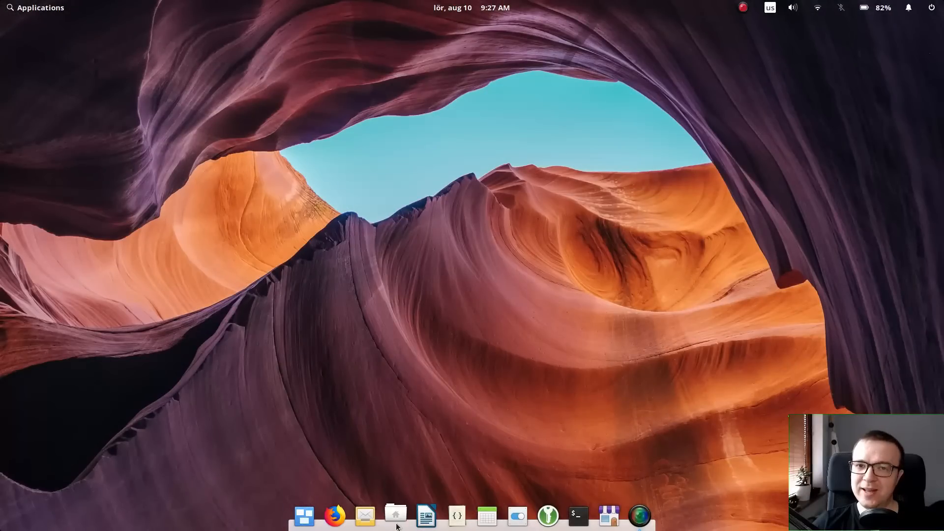
Open Files on the Home folder from the dock, then bring up the Debian 10 XFCE review page.
click(395, 516)
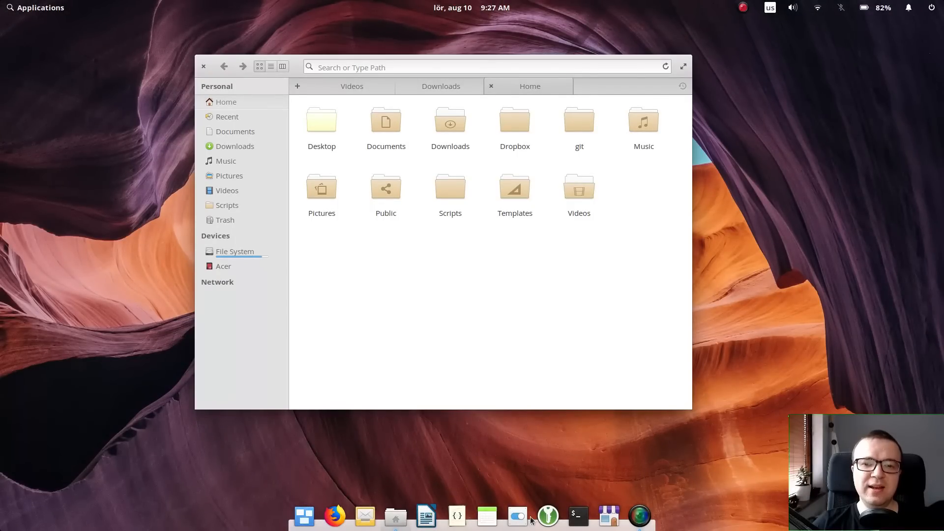
click(576, 516)
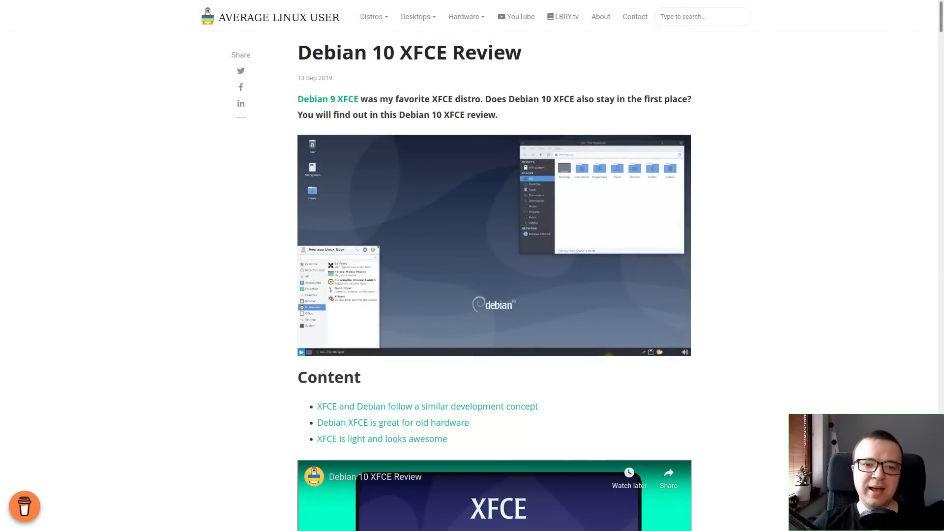
Scroll the Debian 10 XFCE Review down through the panel-to-dock and drop-down terminal customization examples.
scroll(down, 3)
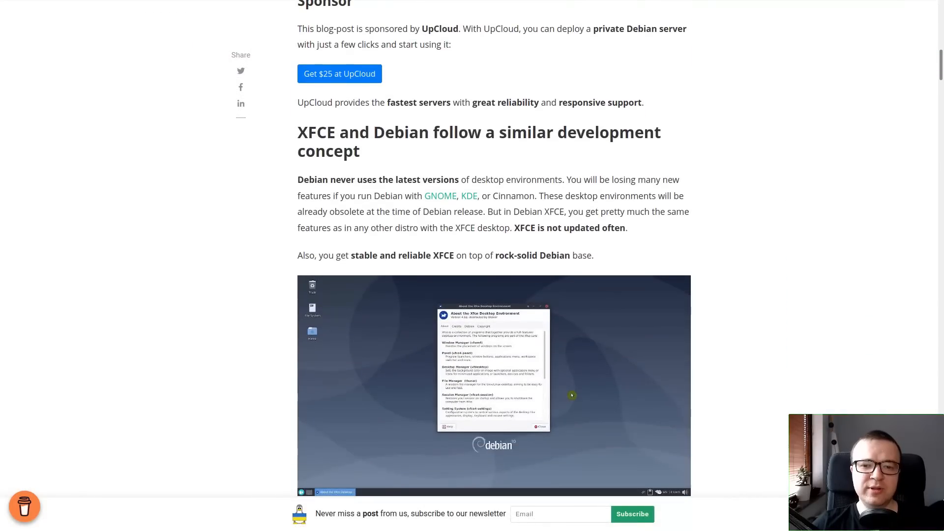
scroll(down, 3)
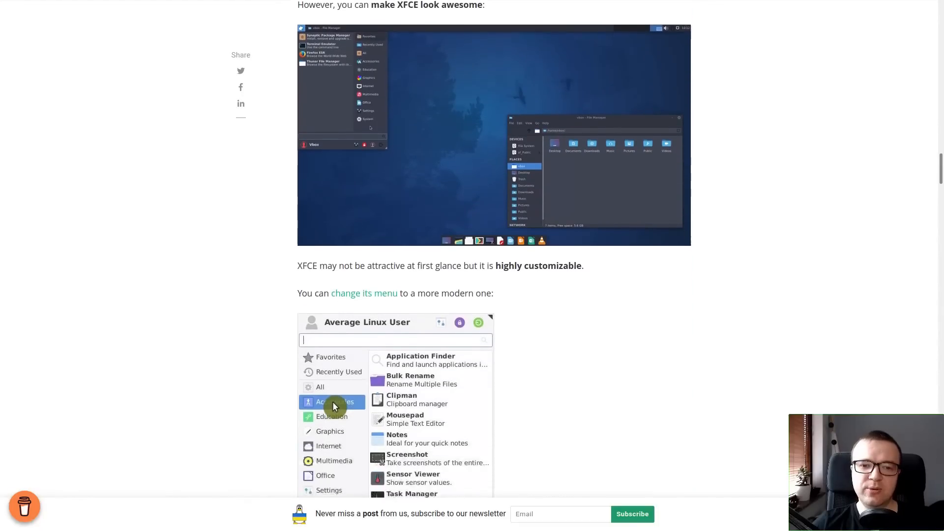
scroll(down, 3)
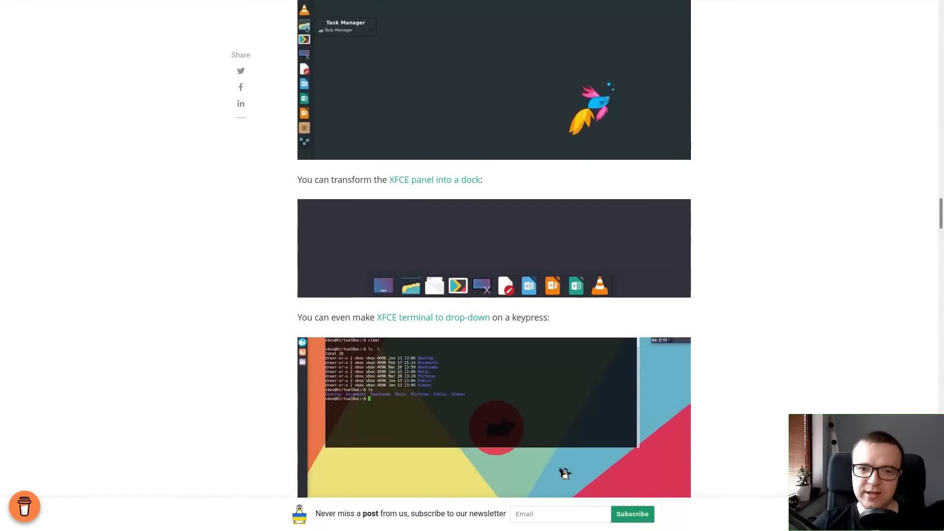
scroll(down, 3)
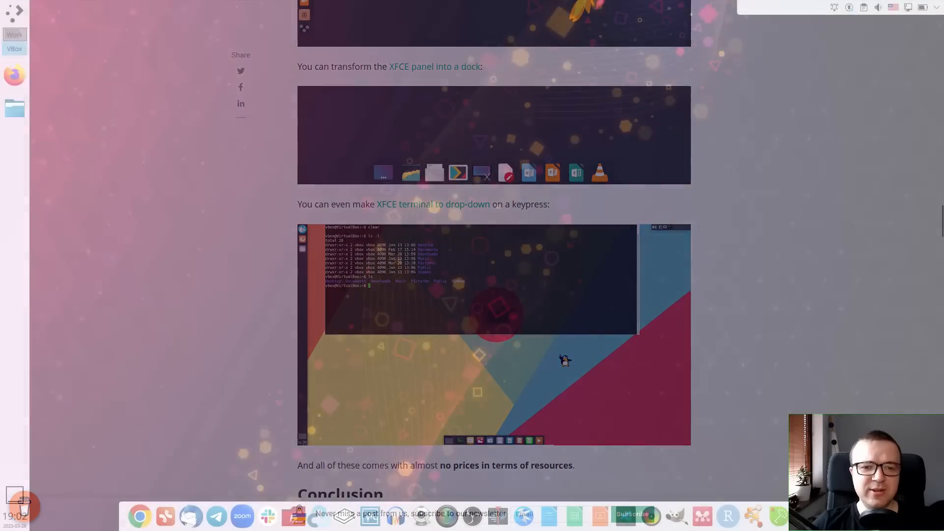